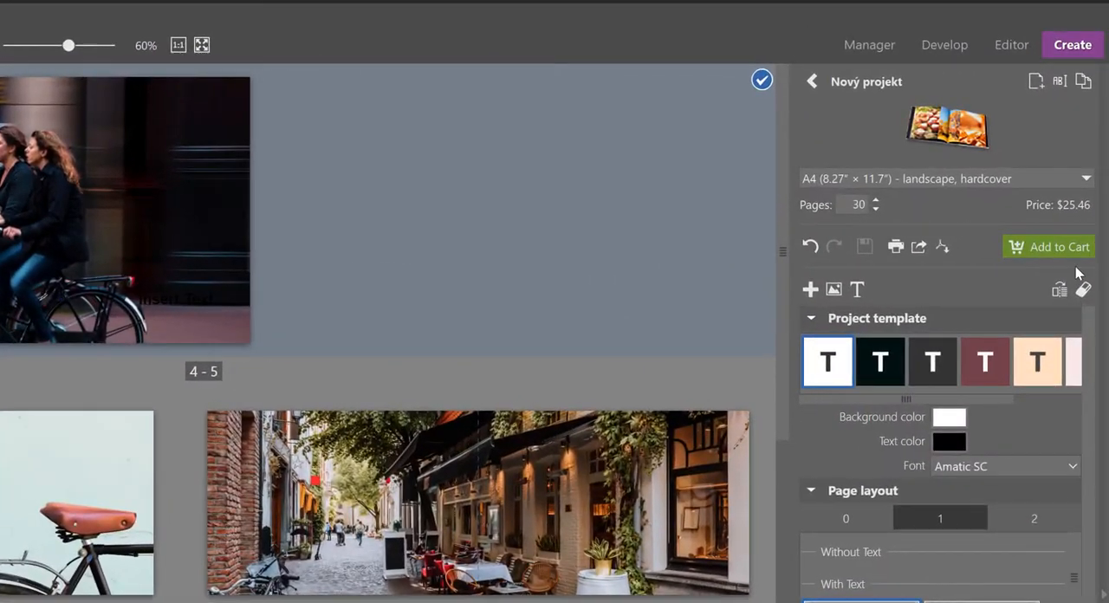
mouse_move(1071, 225)
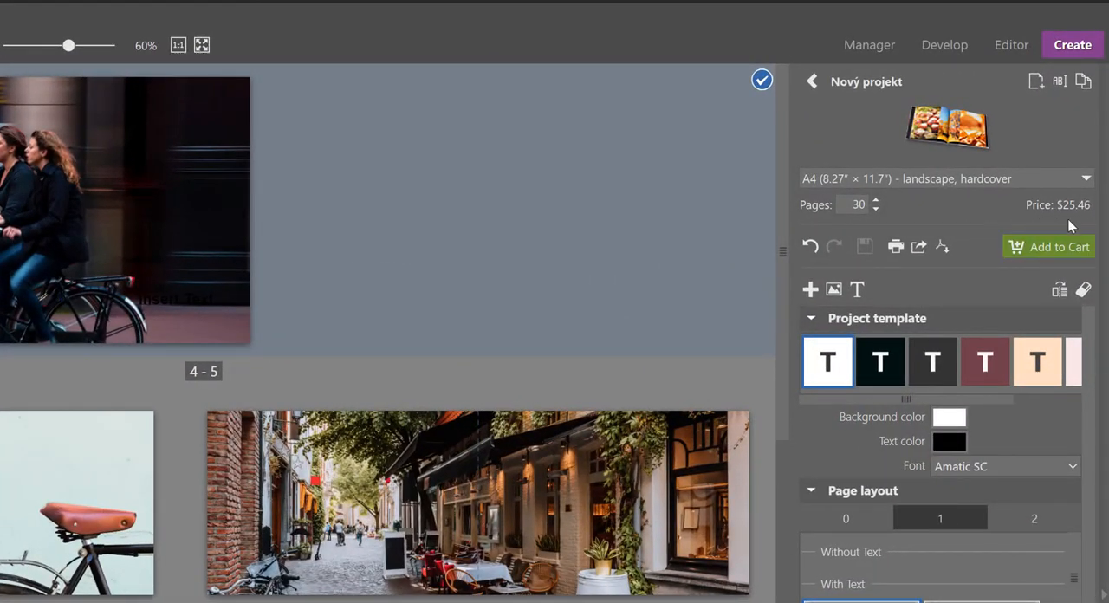
mouse_move(1049, 246)
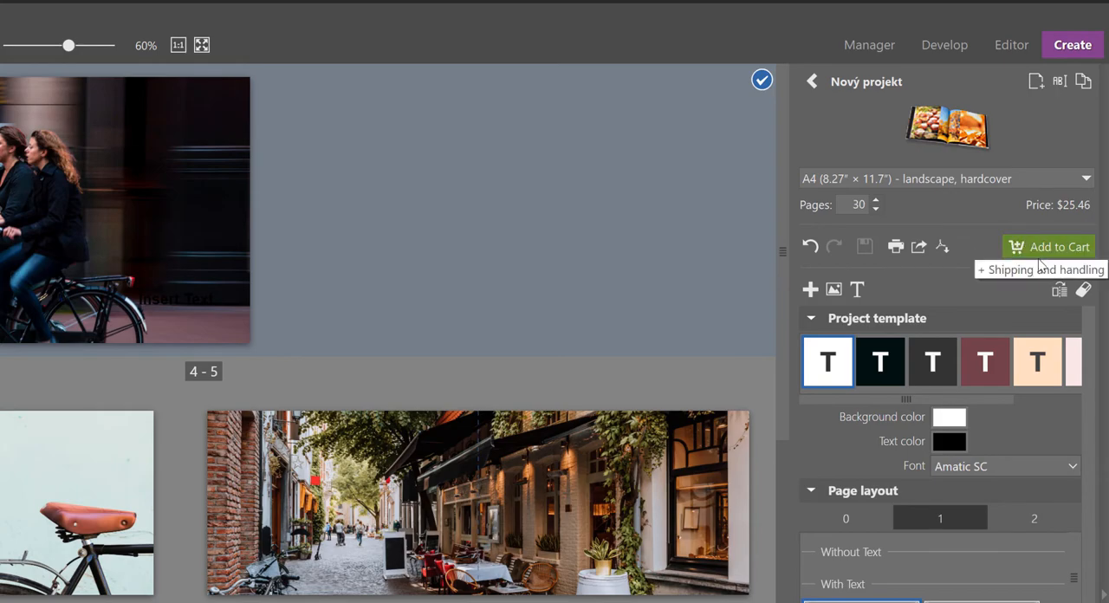